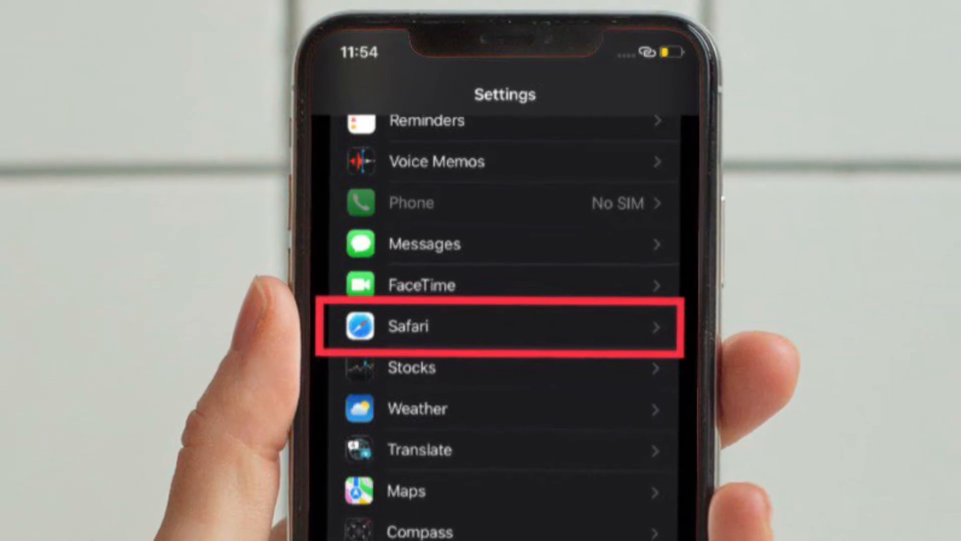
- Go into Safari's settings and down to its Advanced section
click(502, 326)
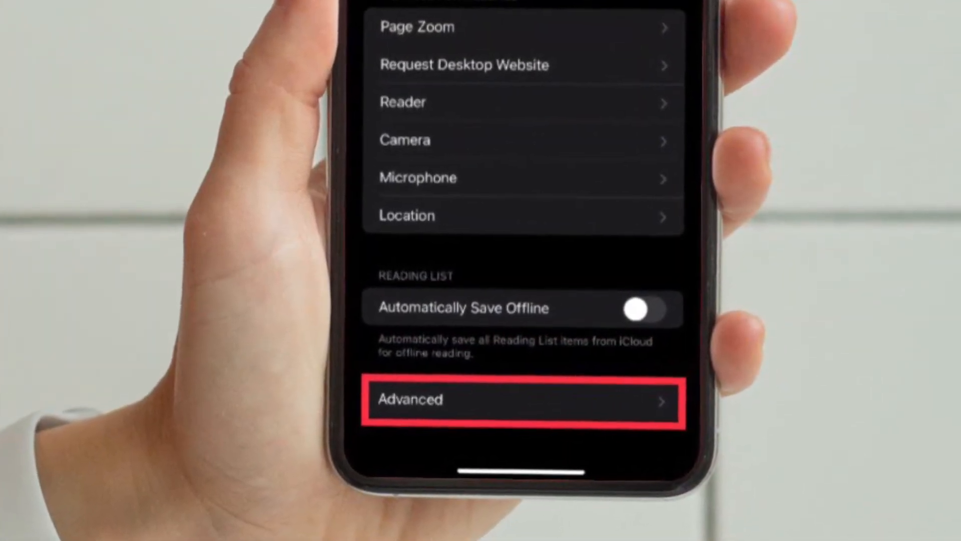
click(521, 403)
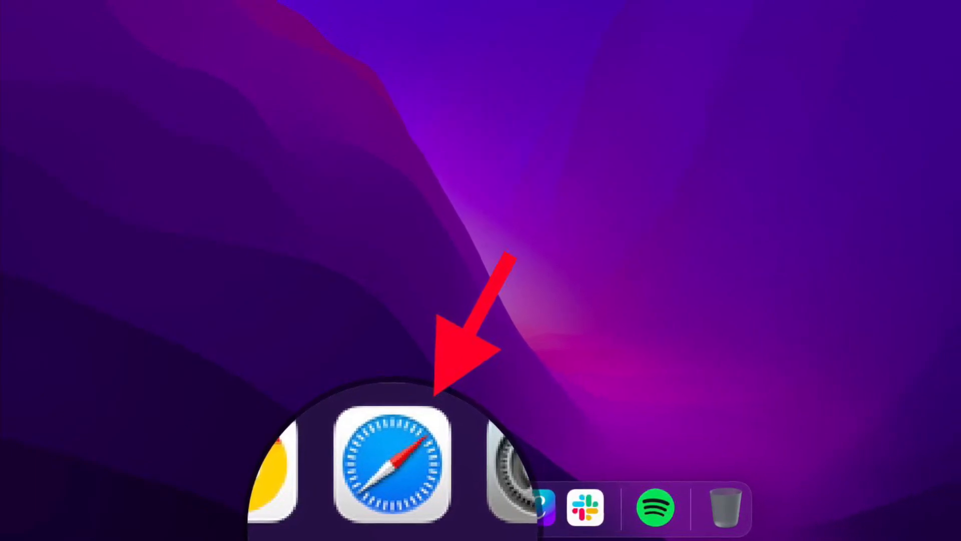
- Launch Safari from the Dock and bring up Preferences from the Safari menu
click(393, 472)
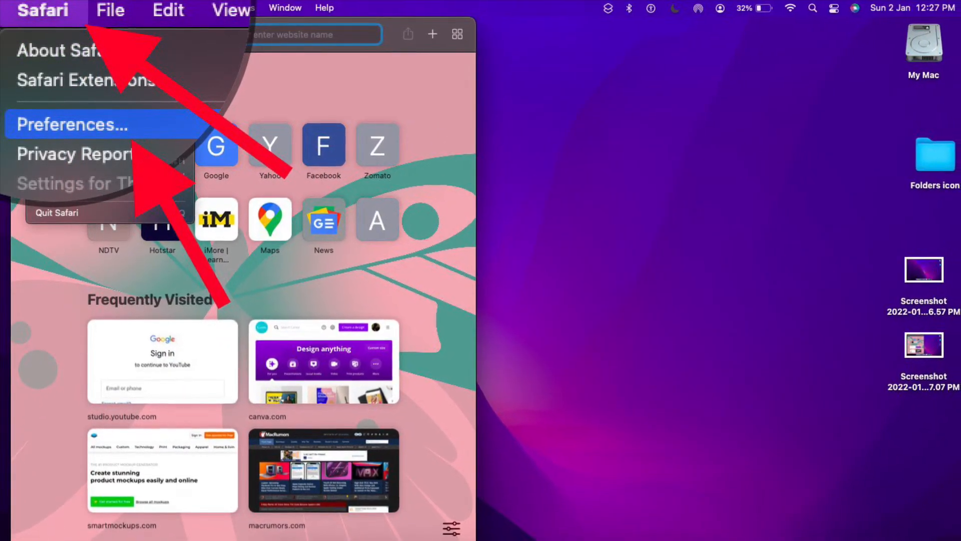
click(72, 124)
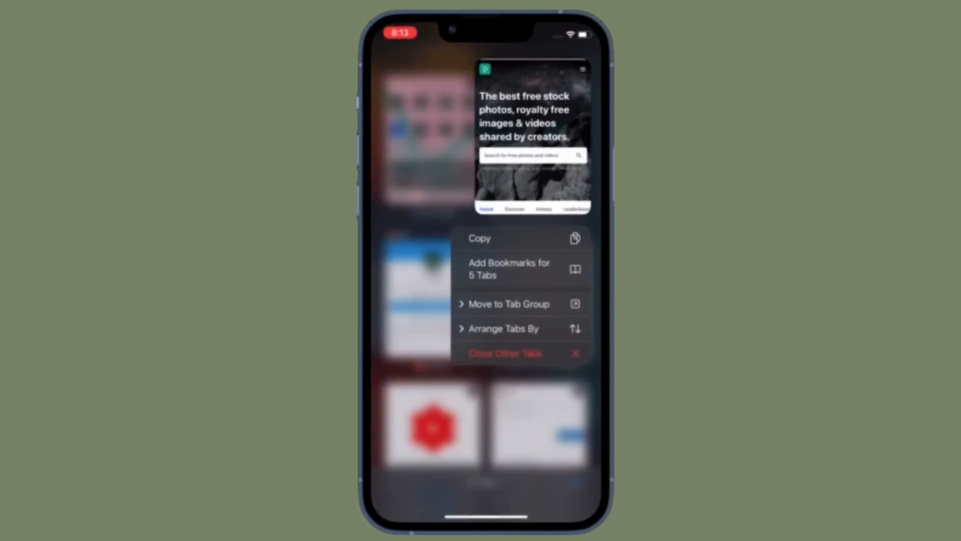
- Reorder the stock photos, Android and YouTube Studio tabs via Arrange Tabs By in their options menus
click(504, 328)
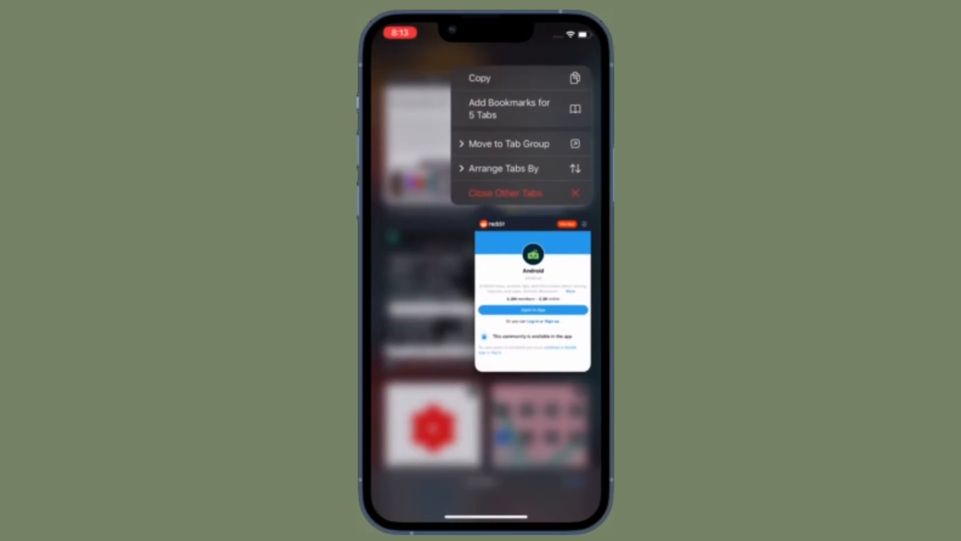
click(504, 168)
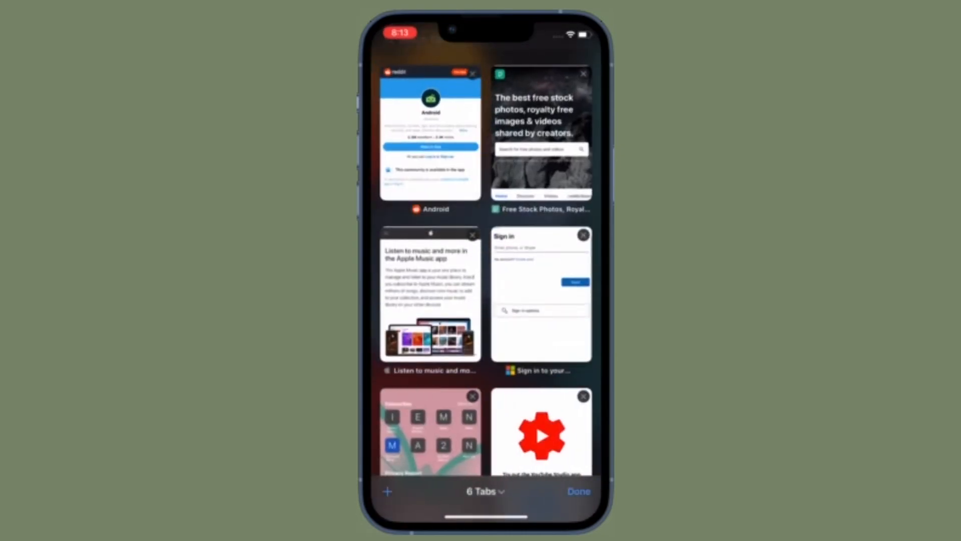
click(484, 491)
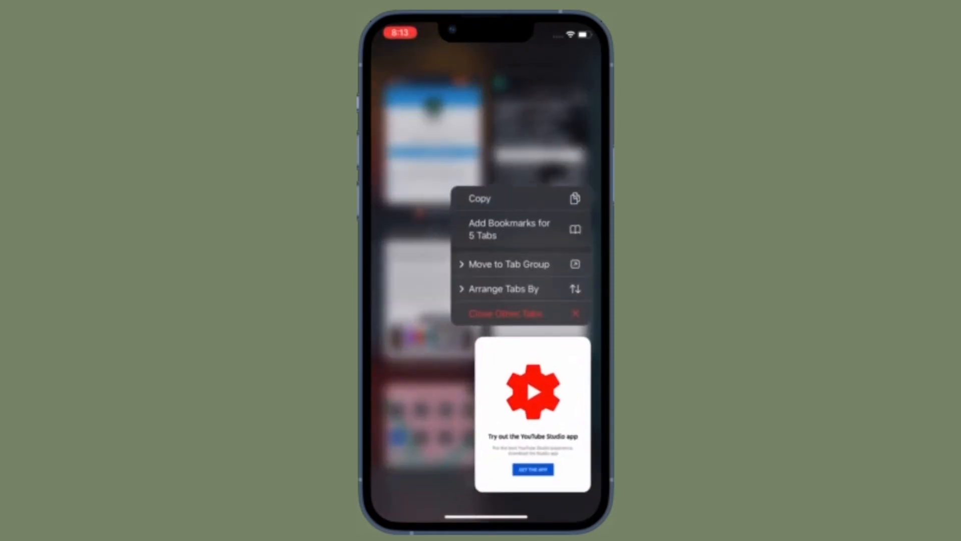
click(504, 288)
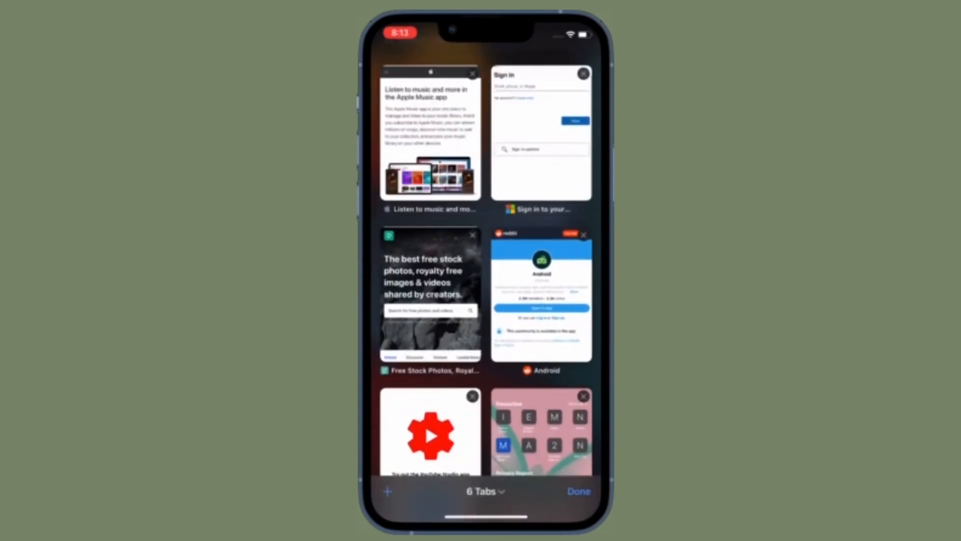
click(485, 491)
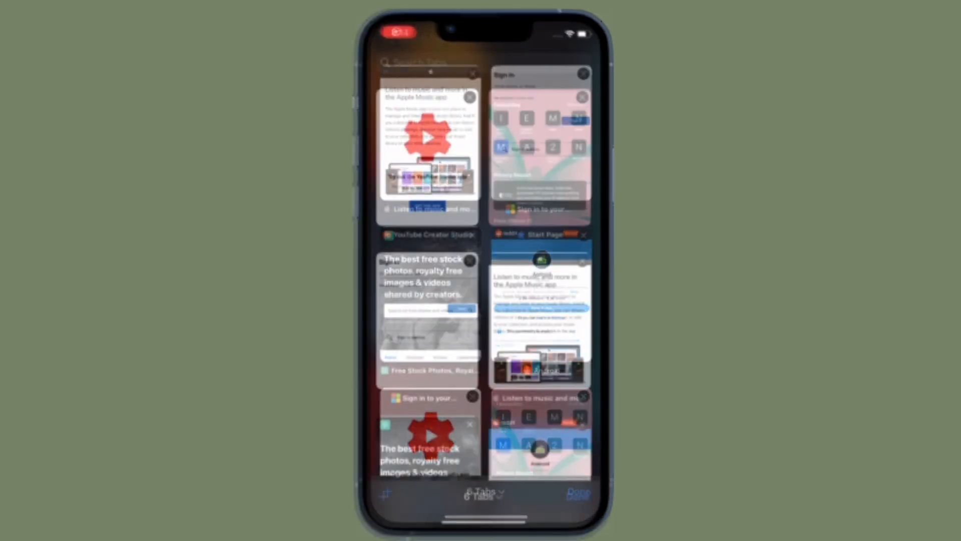
scroll(down, 3)
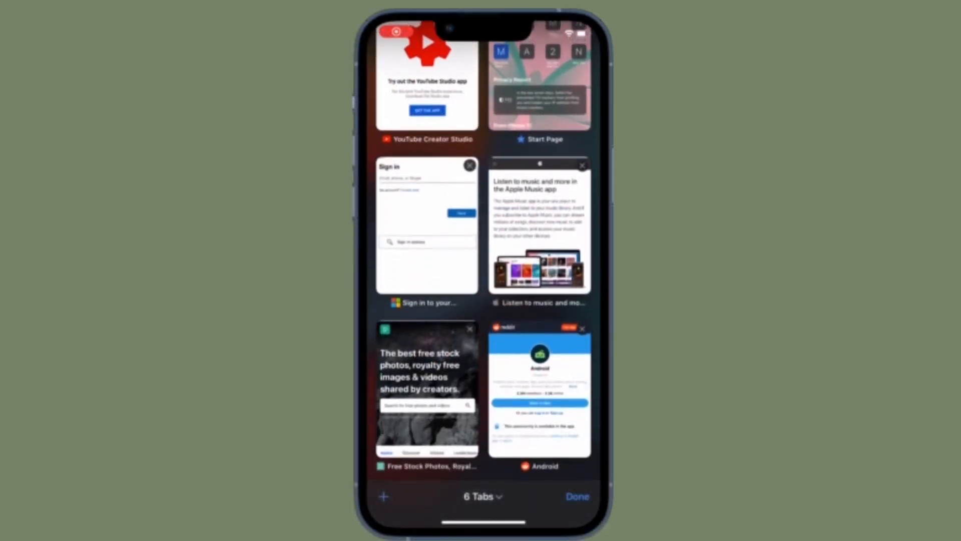